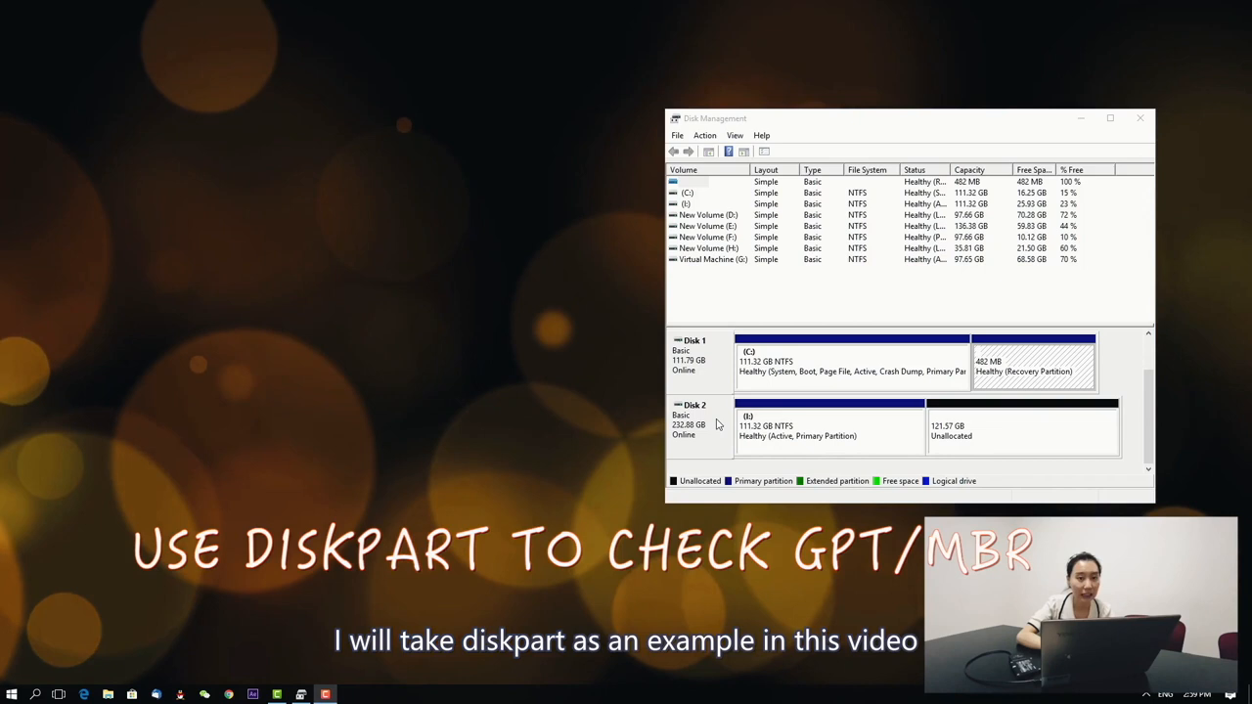
# Step: Launch an Administrator Command Prompt from the Start button's power-user menu
pyautogui.rightClick(12, 692)
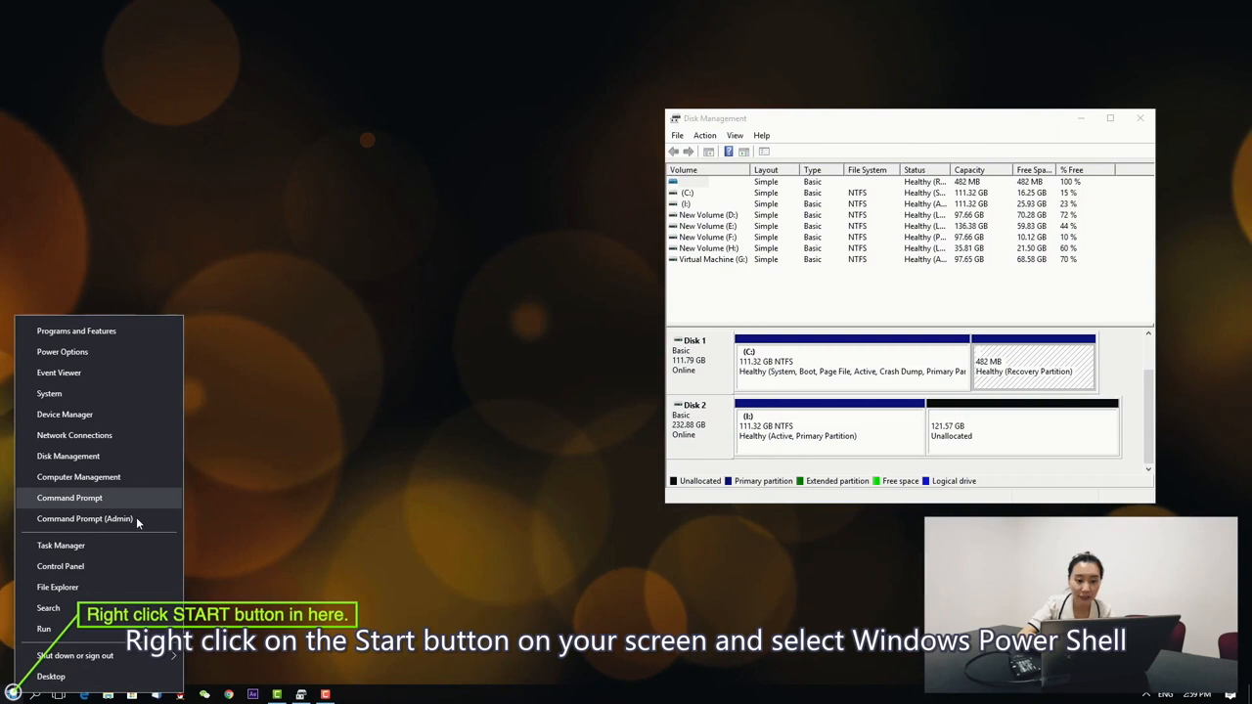
pyautogui.click(84, 518)
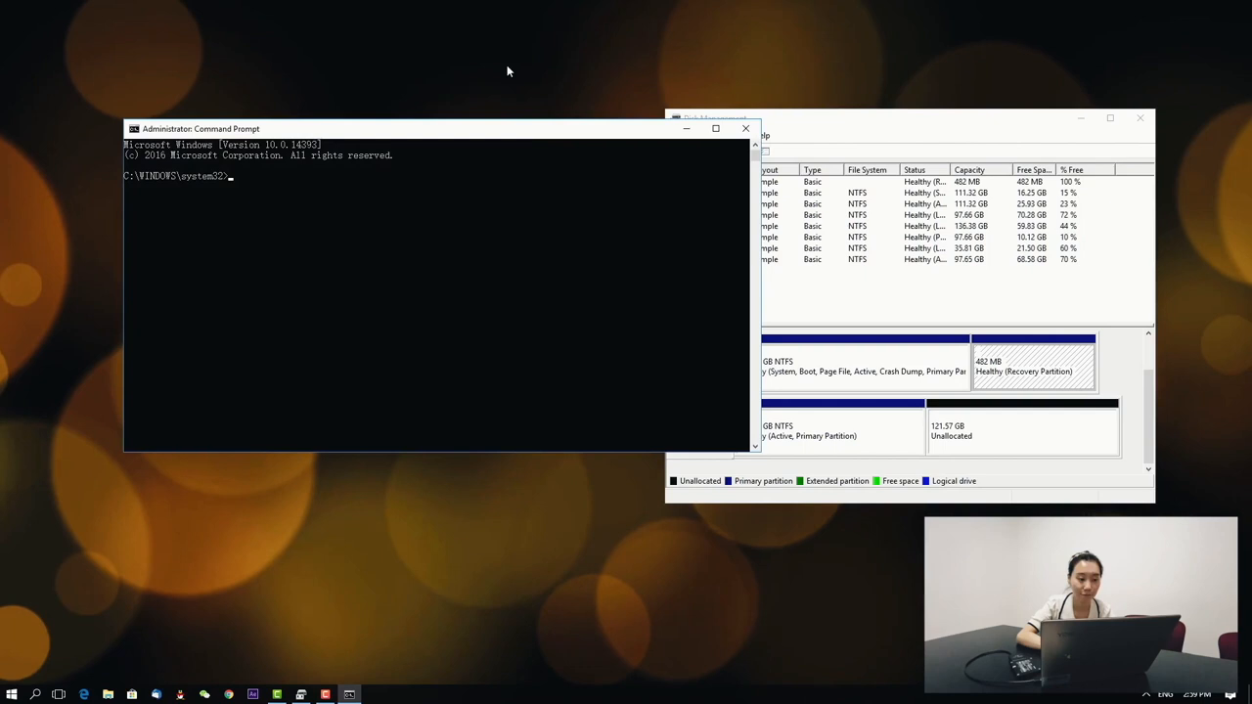
# Step: Run diskpart, list the three disks to confirm none are GPT, then exit diskpart
pyautogui.write('diskpart')
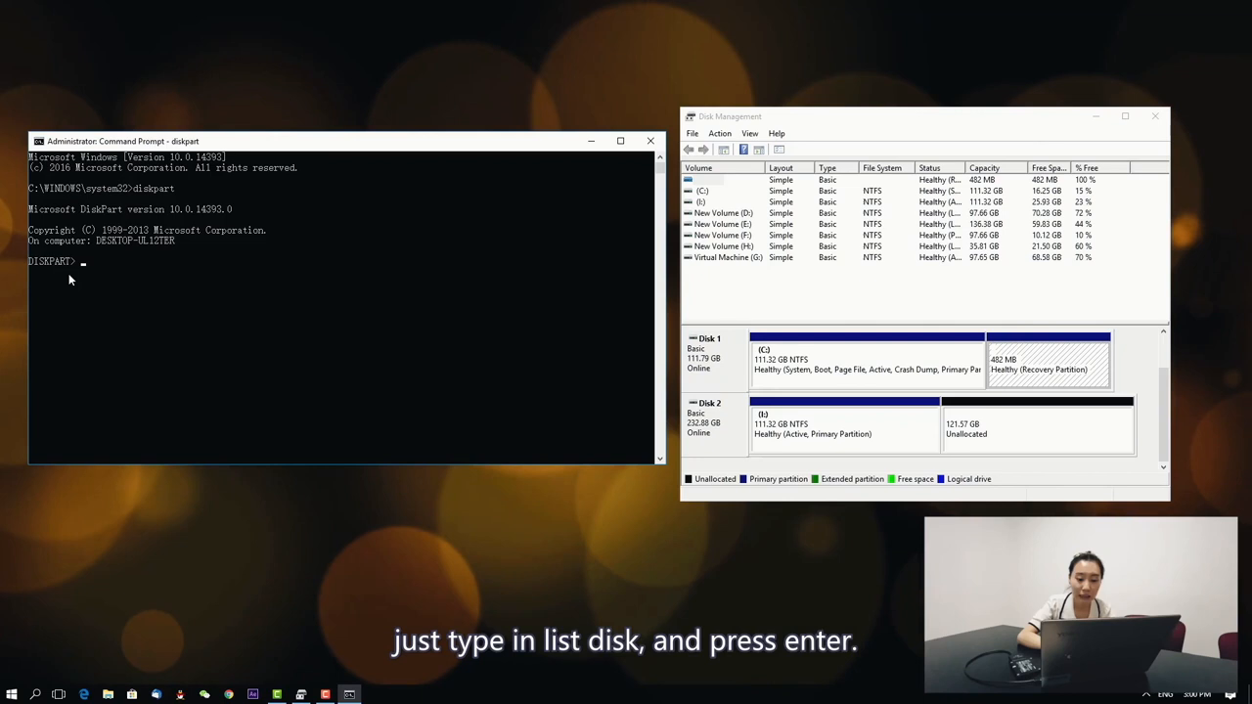
pyautogui.write('list disk')
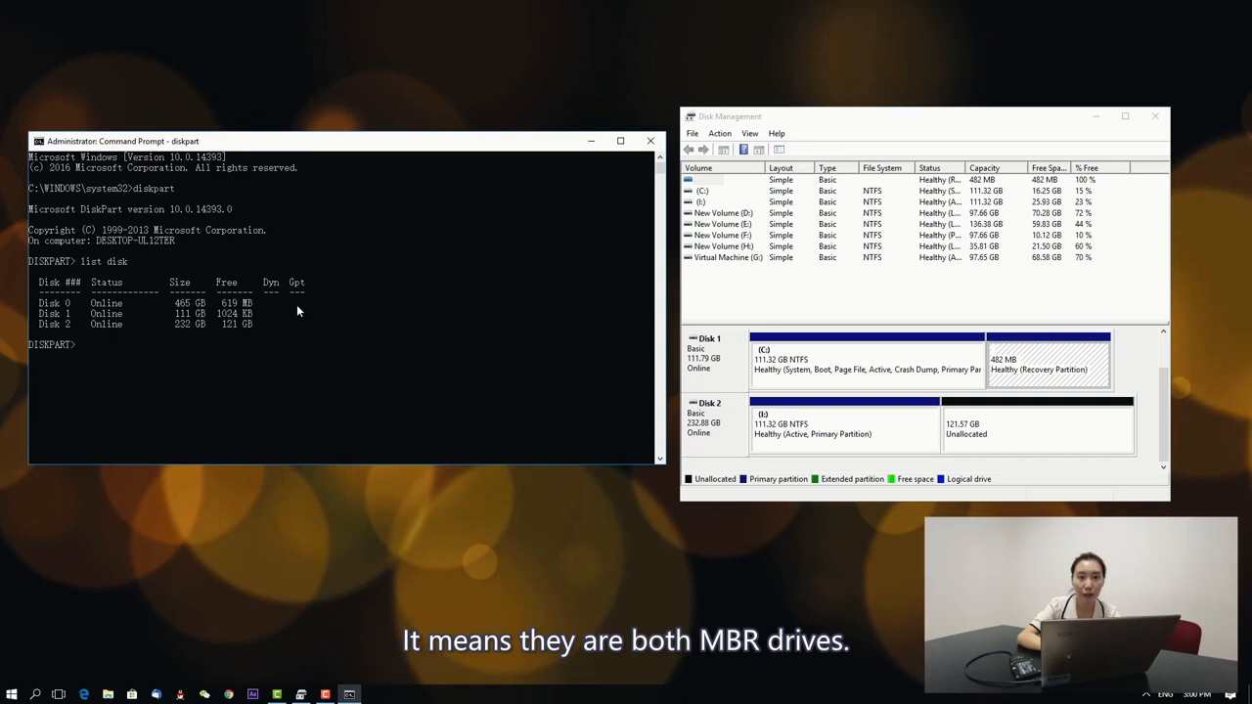
pyautogui.write('exit')
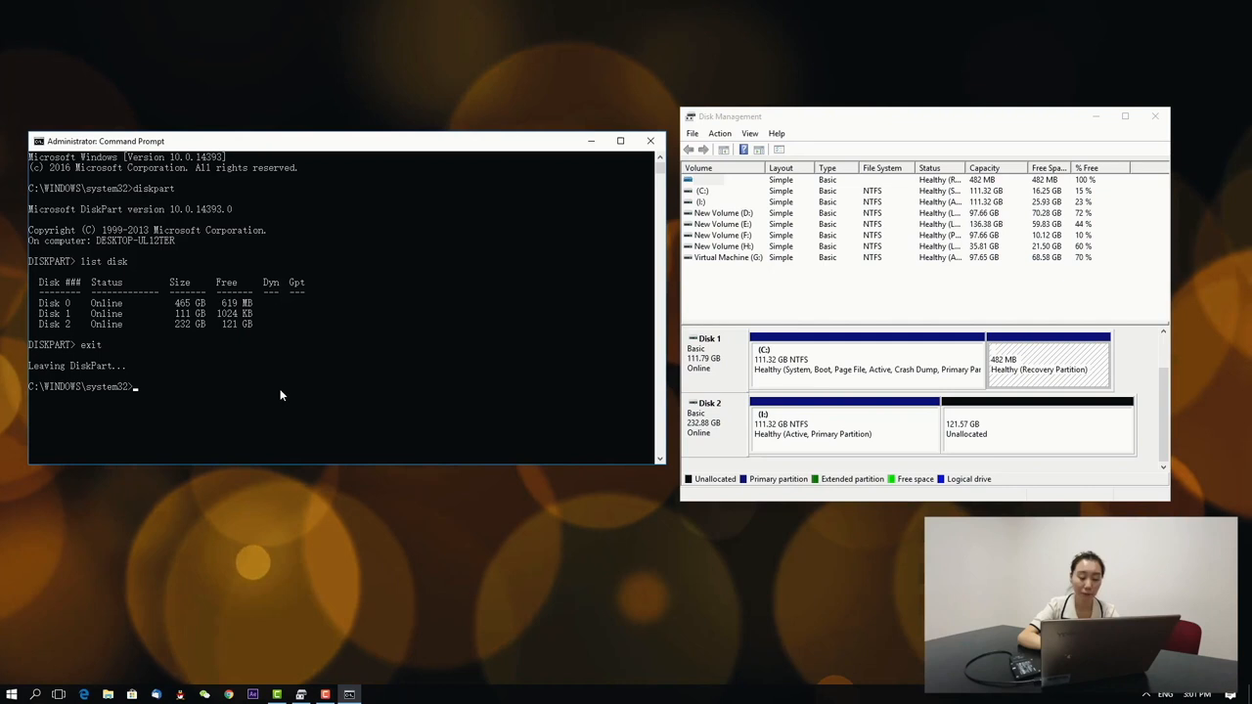
# Step: Run bcdedit and review the Boot Manager and Boot Loader entries on partition C:
pyautogui.write('bcdedit')
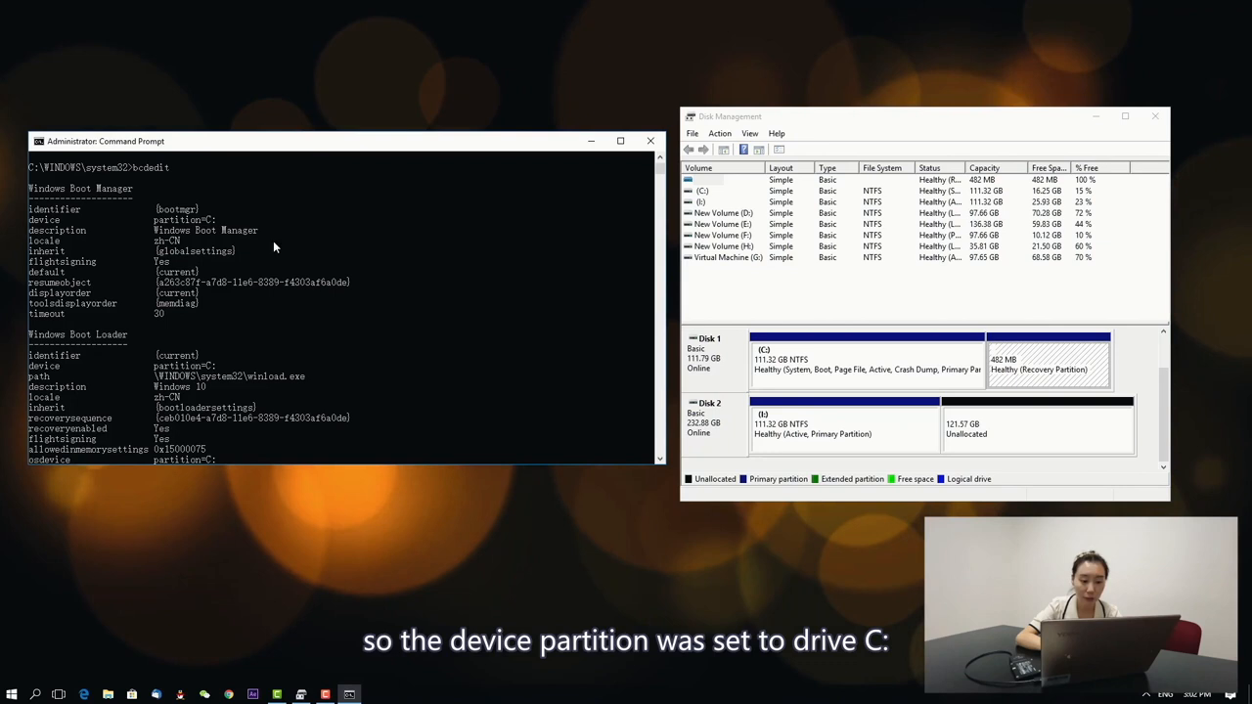
pyautogui.scroll(-3)
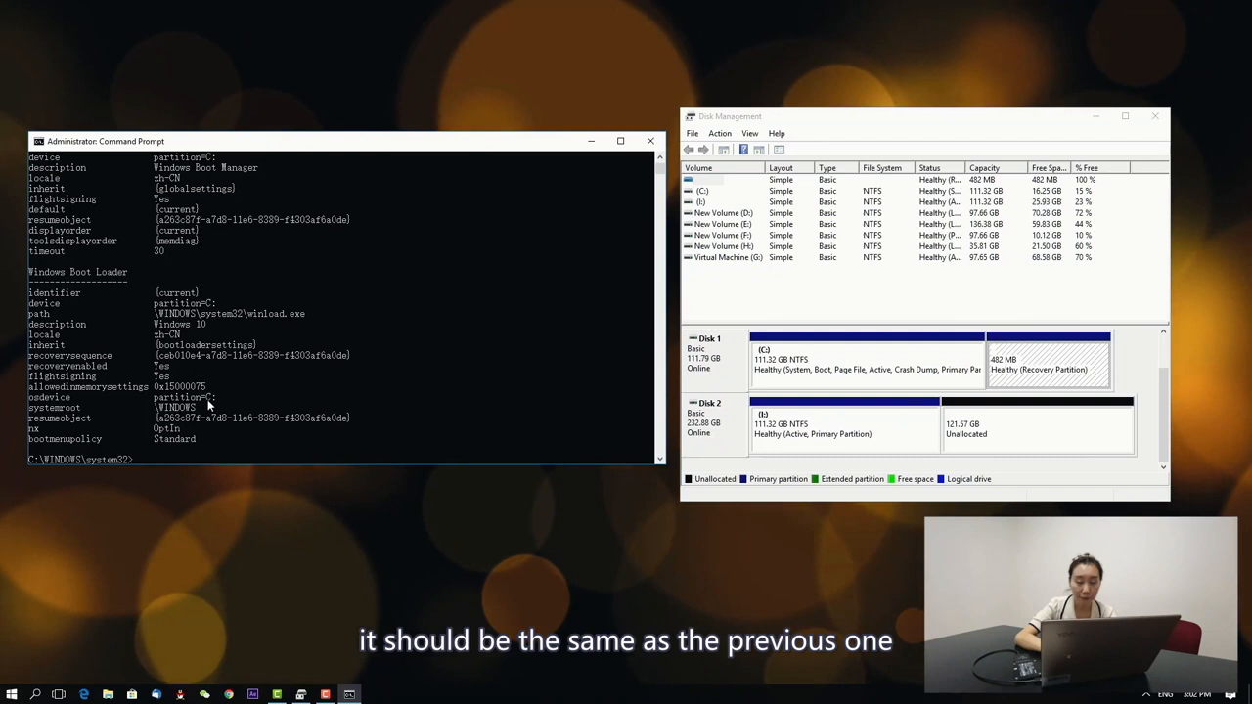
pyautogui.scroll(-3)
pyautogui.write('bcdedit')
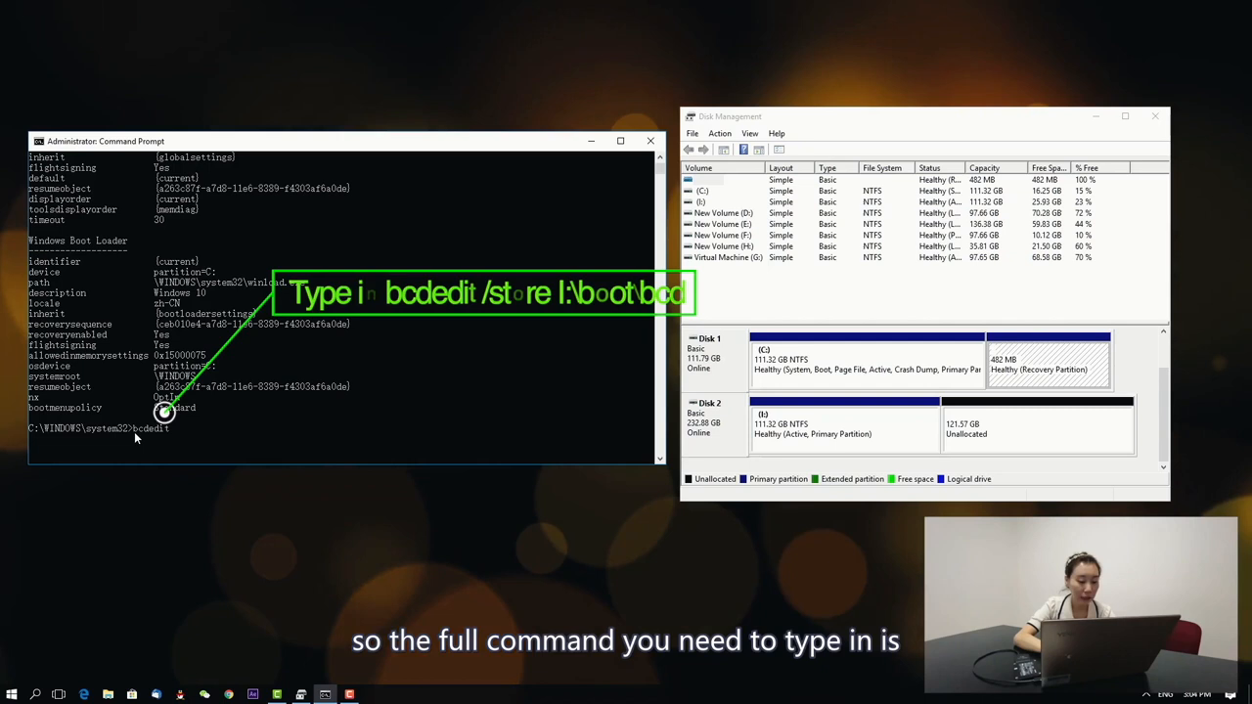
# Step: List the boot store at I:\boot\bcd with bcdedit /store
pyautogui.write('/store I:\\b')
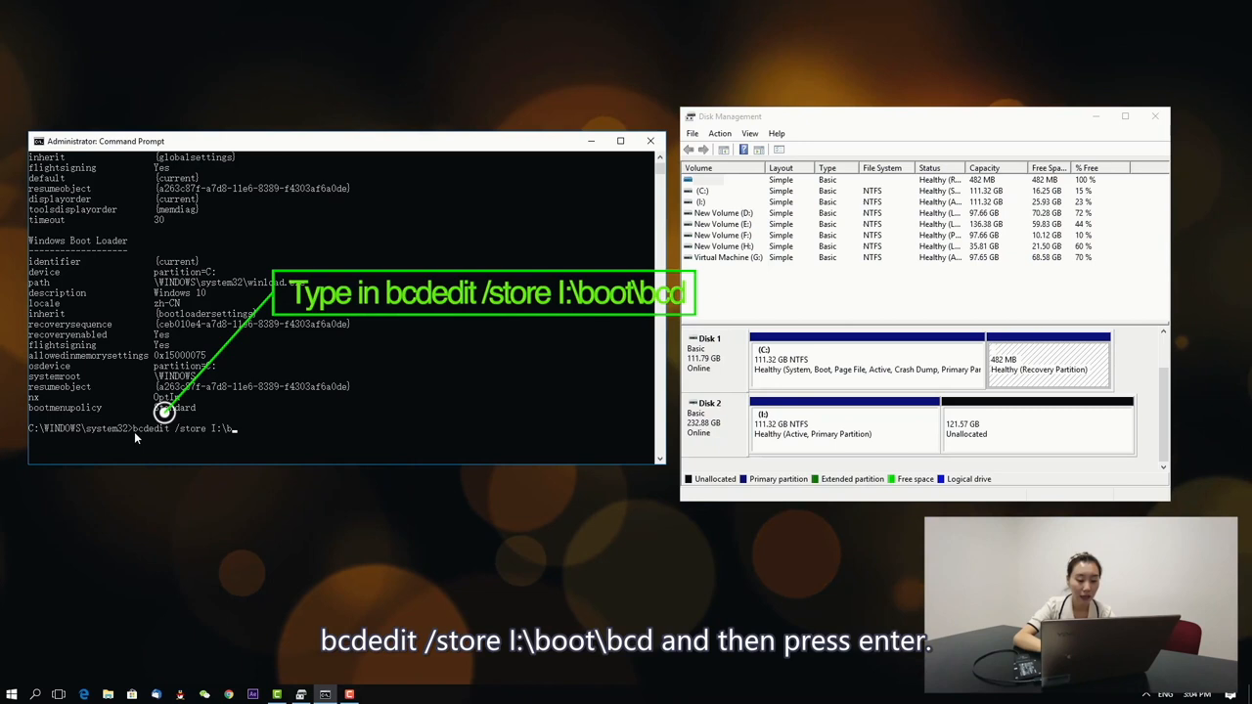
pyautogui.press('enter')
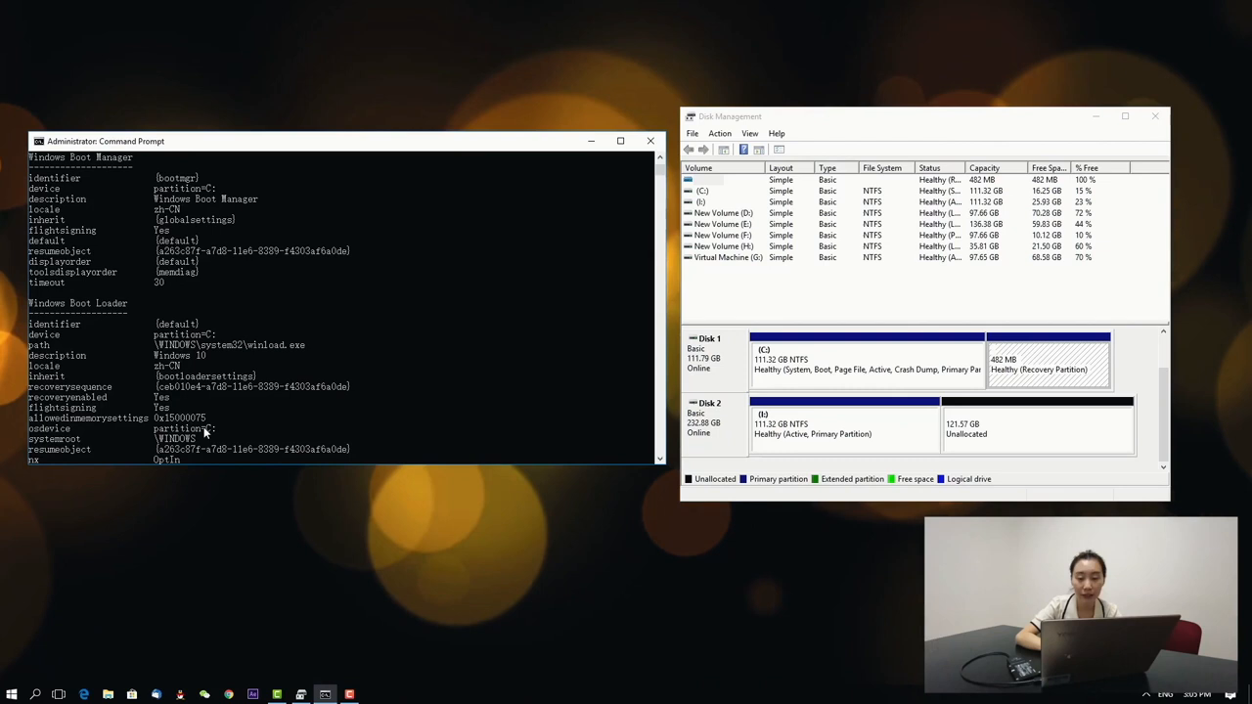
pyautogui.moveTo(270, 426)
pyautogui.write('bcdedit /store I:\\boot\\bcd /set {bootmgr} device partition=I:')
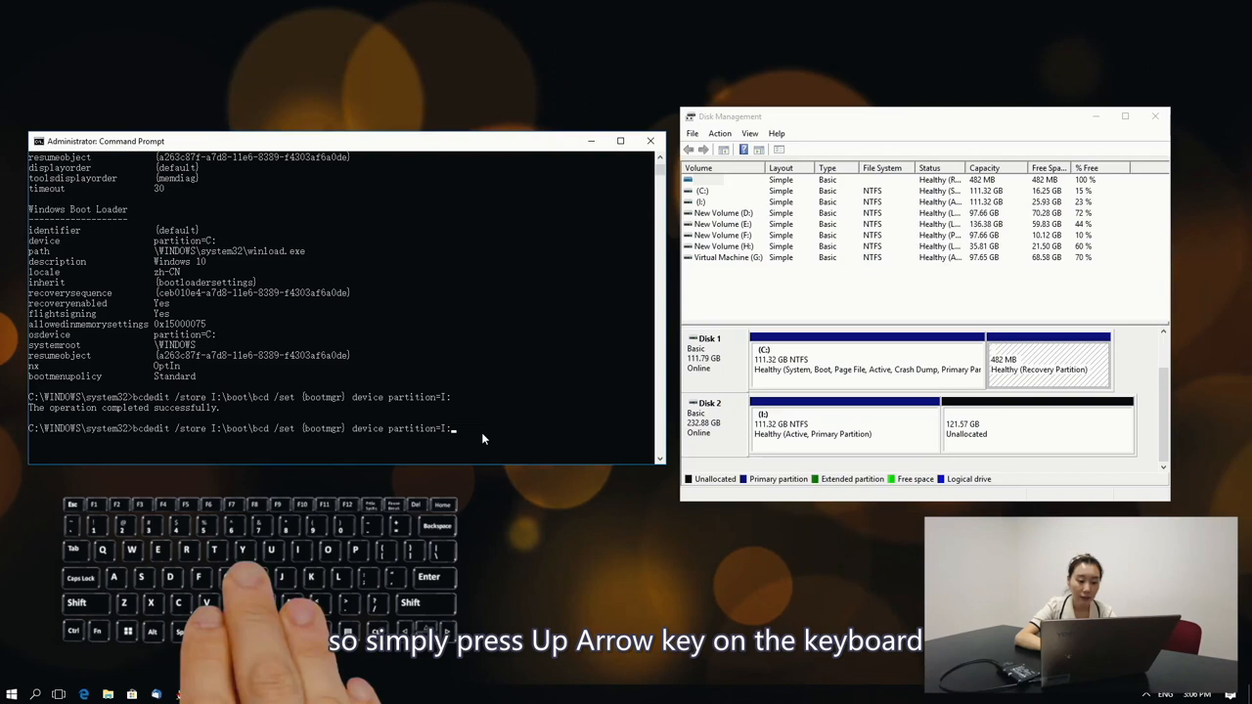
# Step: Reuse the /set command to point the {default} loader's device and osdevice to partition I:
pyautogui.press('Up')
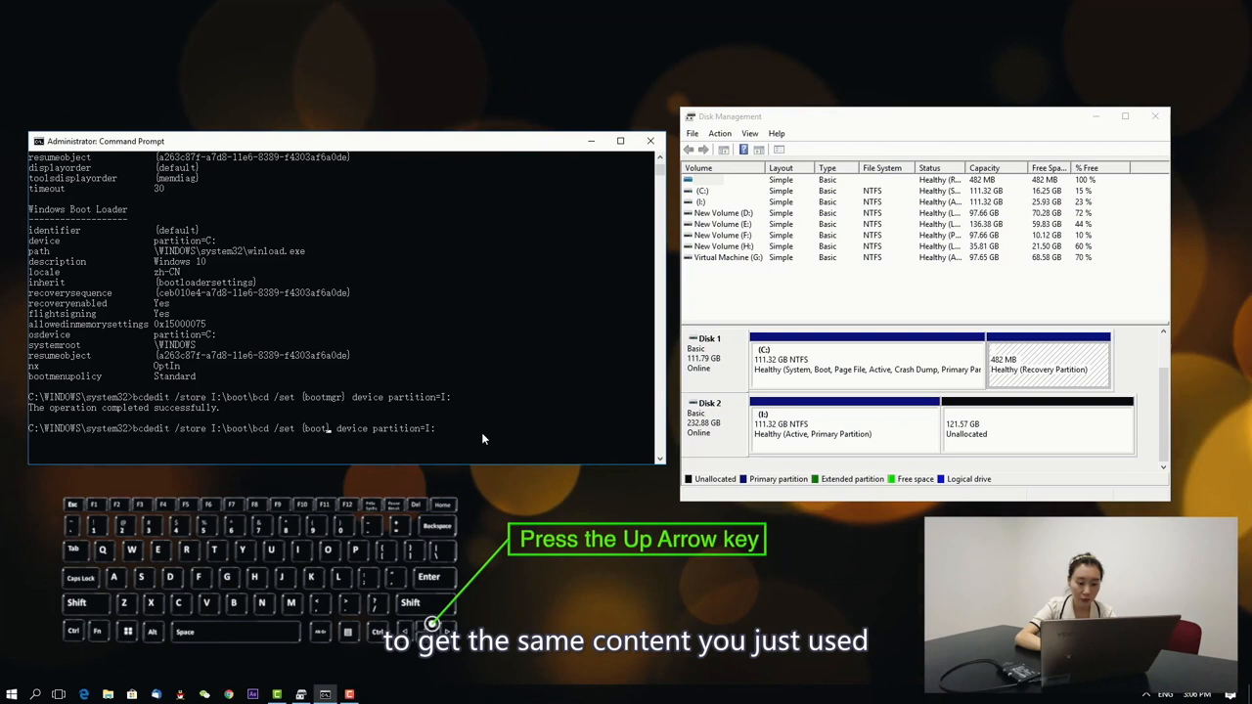
pyautogui.write('default}')
pyautogui.press('enter')
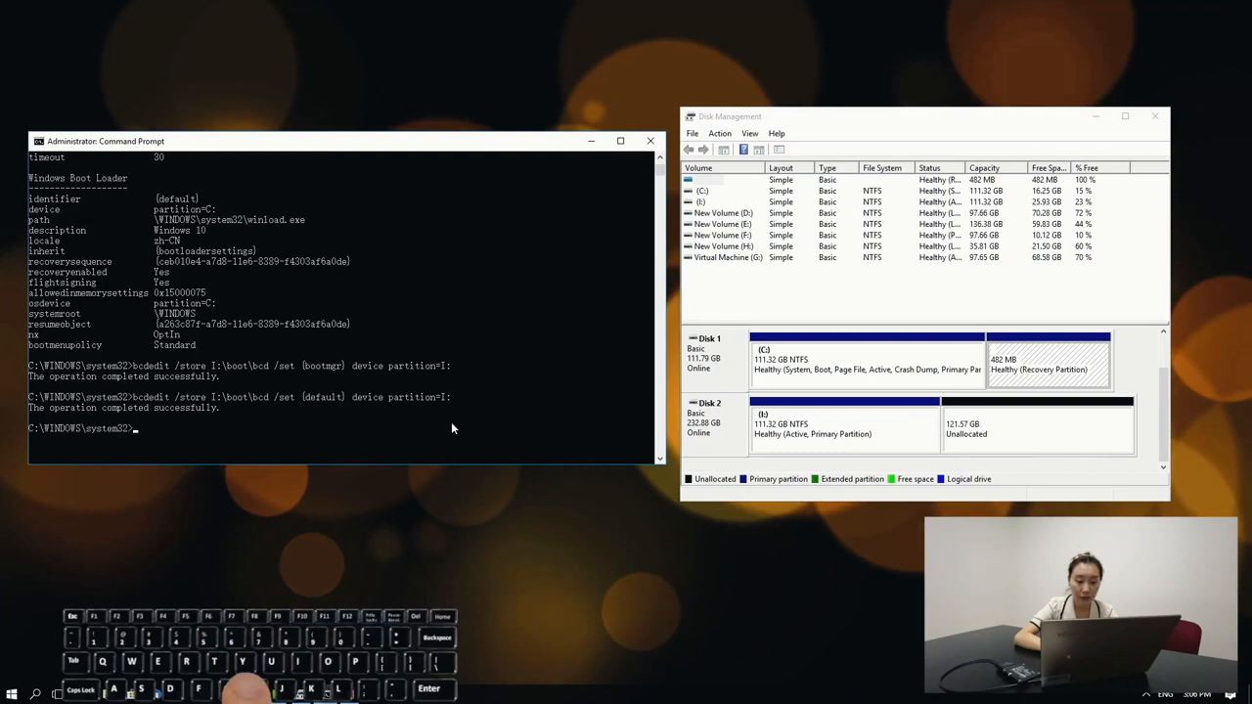
pyautogui.press('Up')
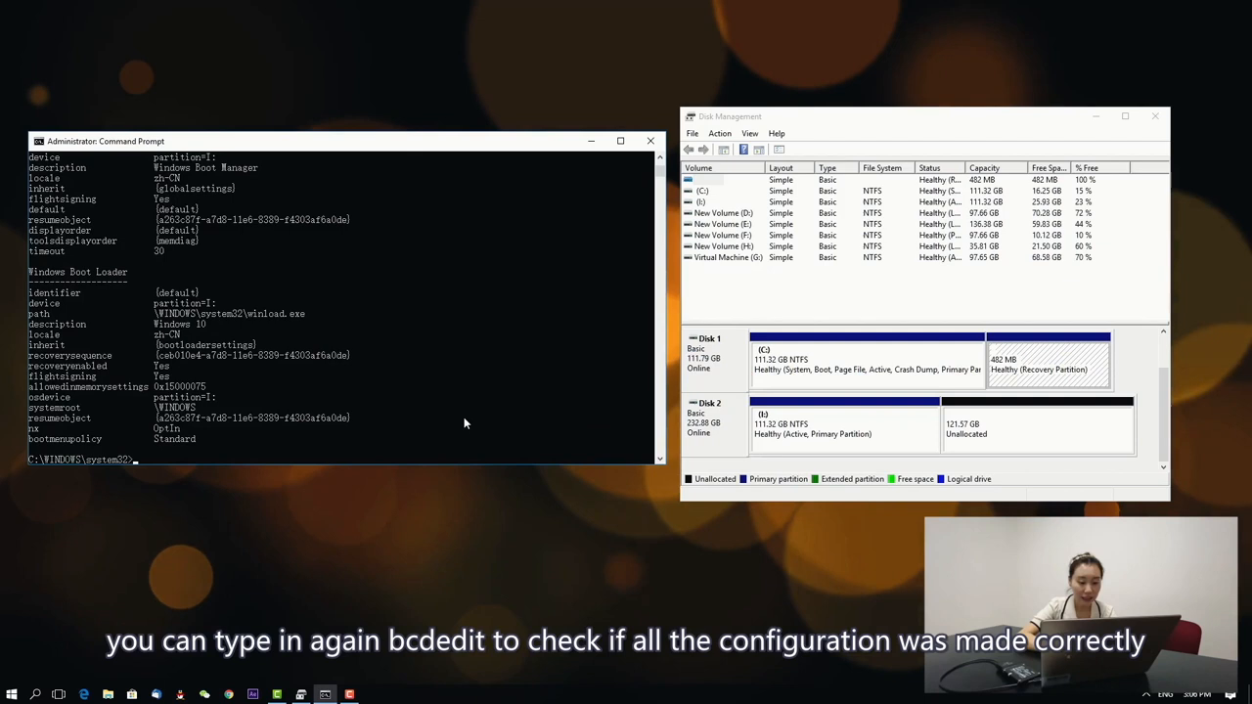
# Step: Relist the I:\boot\bcd store to verify bootmgr, default device and osdevice are on I:
pyautogui.write('bcdedit /store I:\\boot\\bcd')
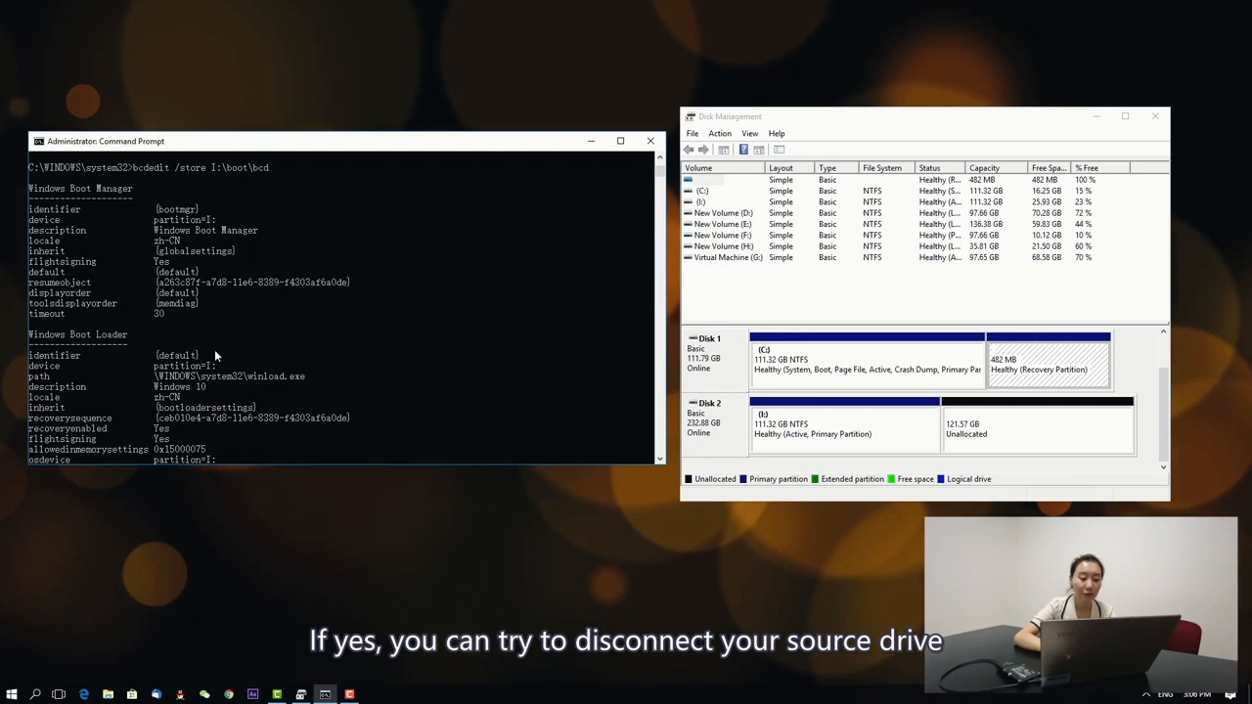